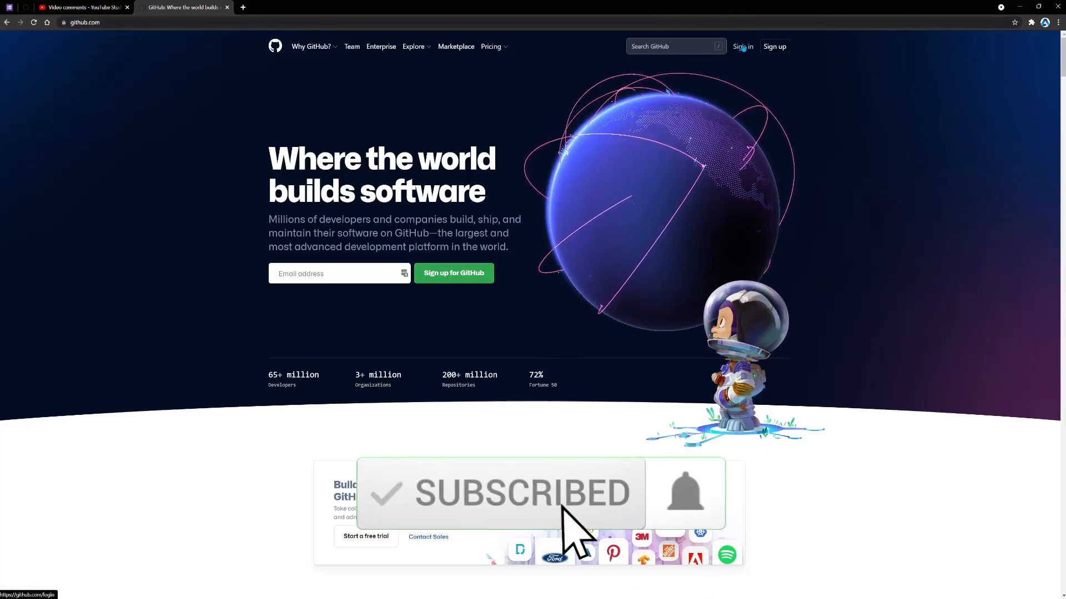
- Sign in to GitHub with the account's username and password
left_click(740, 46)
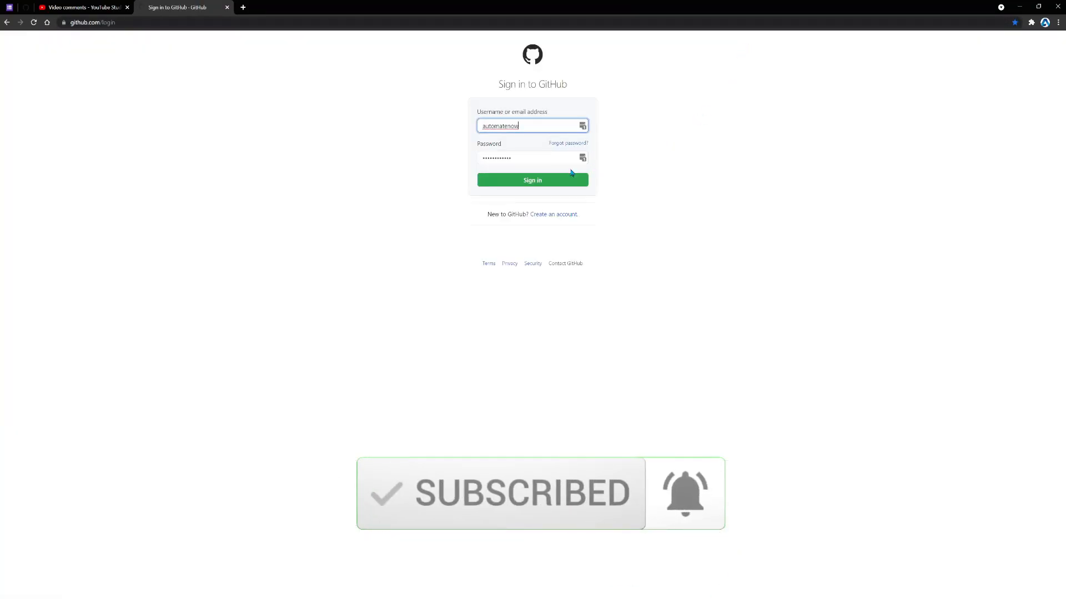
left_click(532, 180)
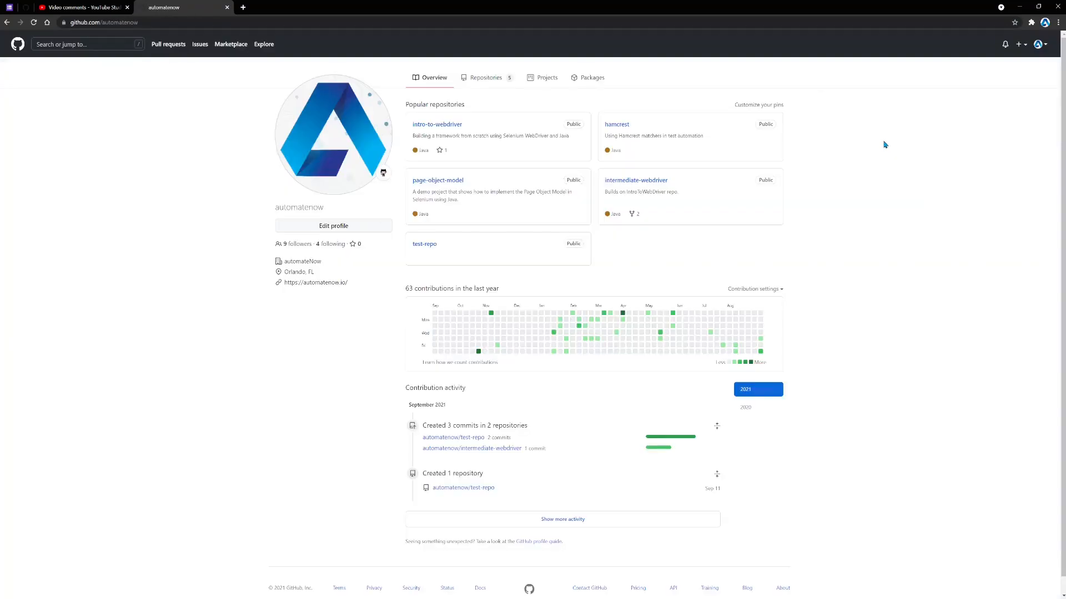
mouse_move(1039, 45)
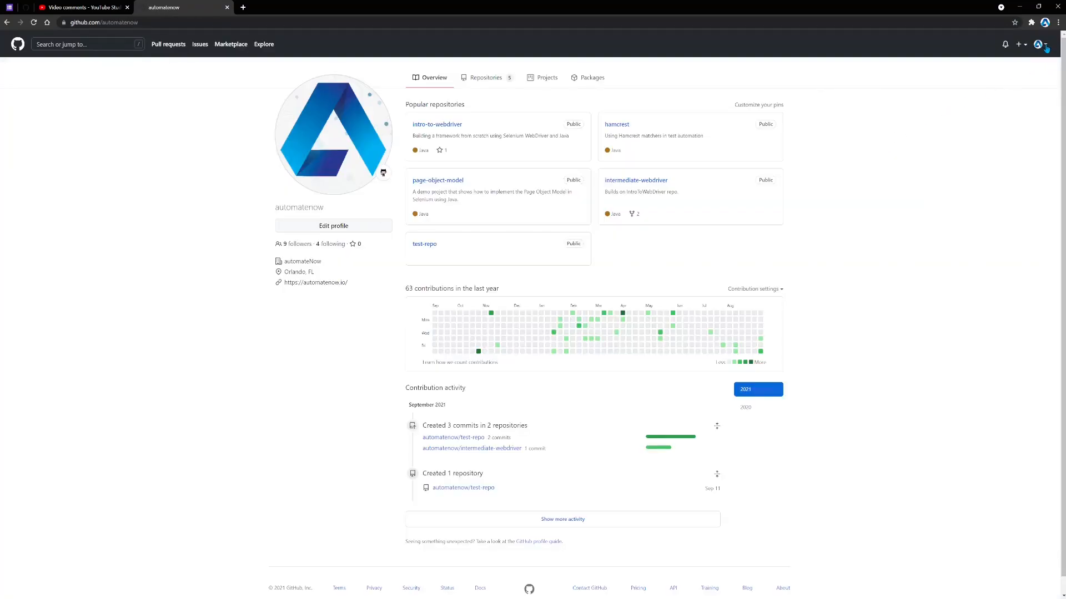
- Reach the account Settings page from the avatar menu
left_click(1038, 43)
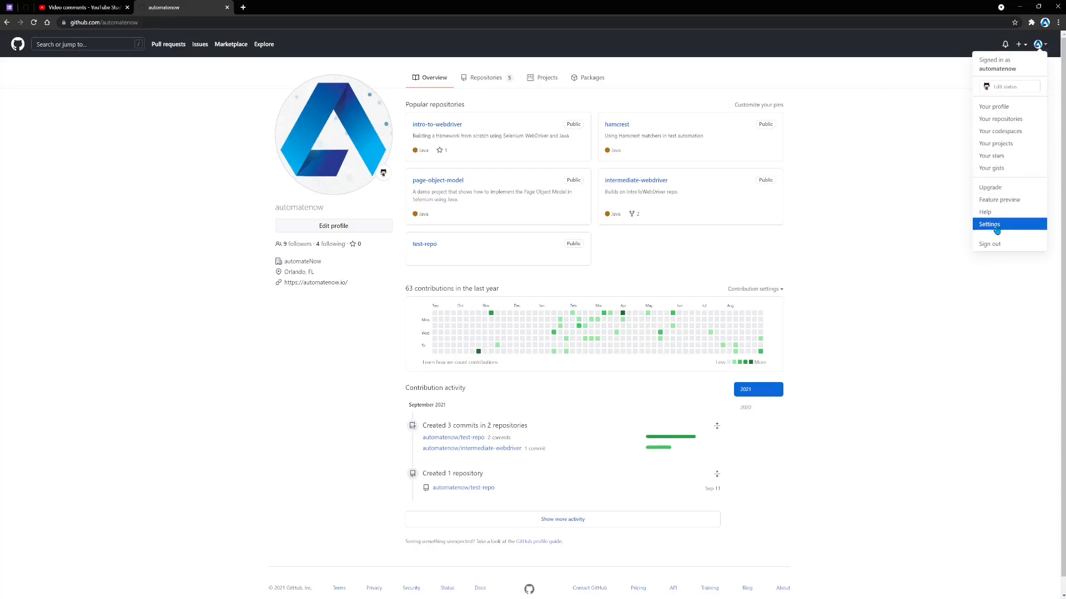
left_click(989, 223)
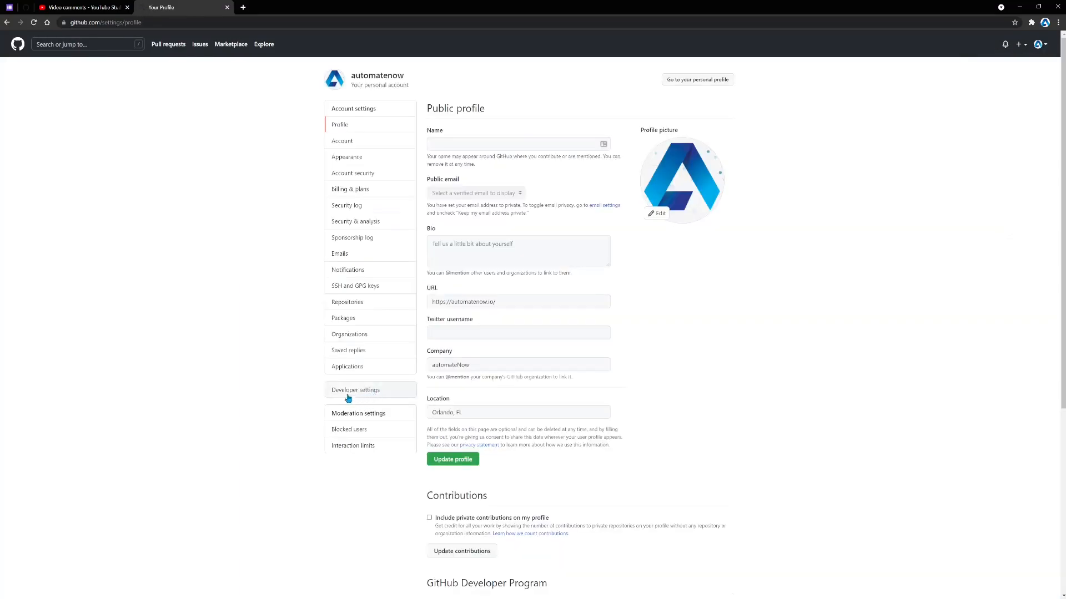
mouse_move(380, 392)
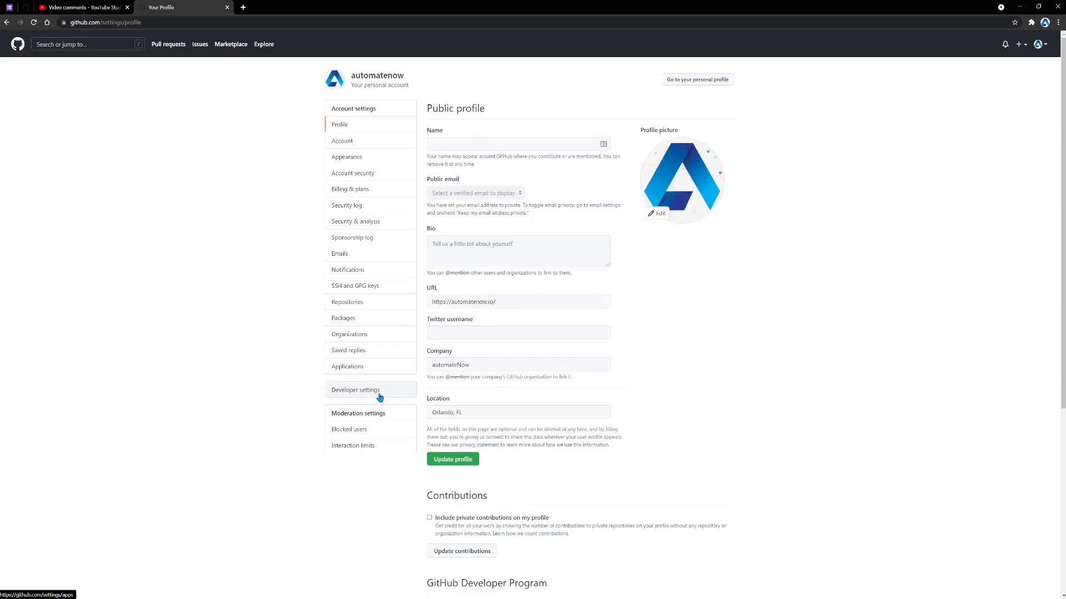
- Navigate to Personal access tokens under Developer settings
left_click(355, 390)
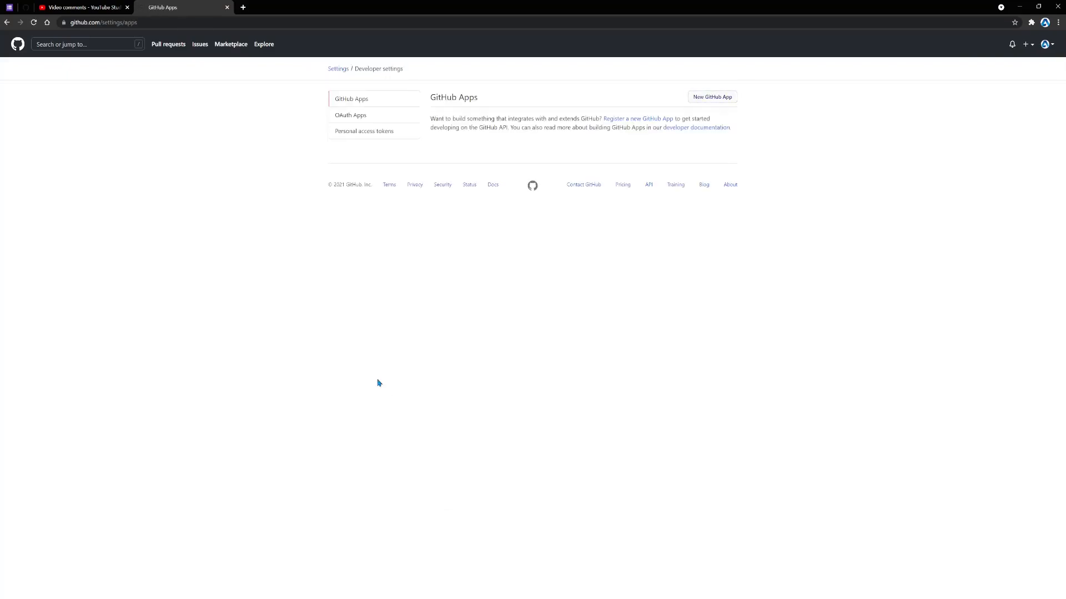
mouse_move(364, 131)
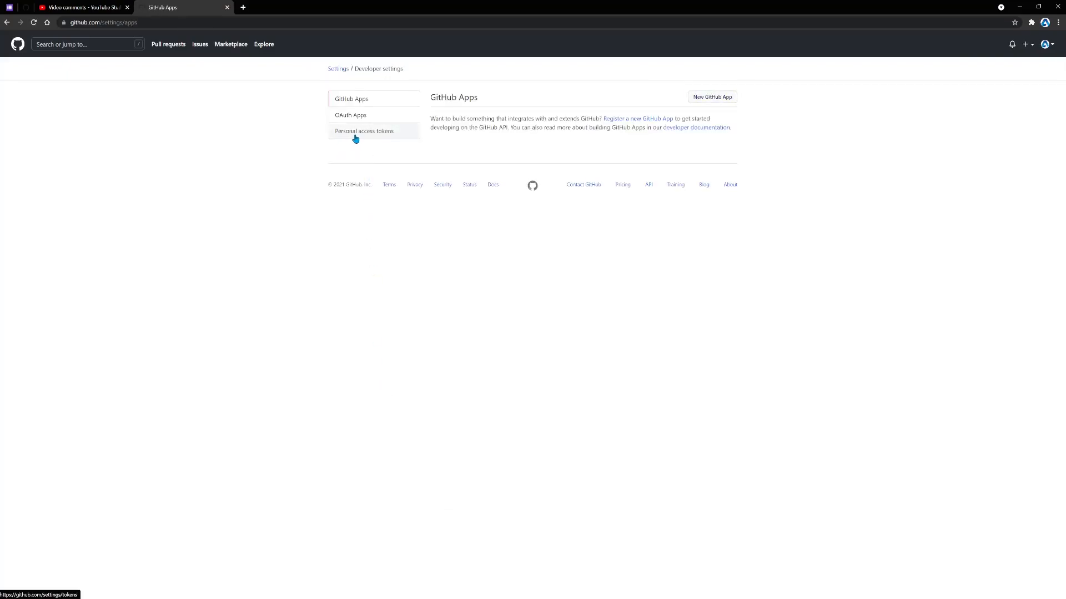
left_click(364, 131)
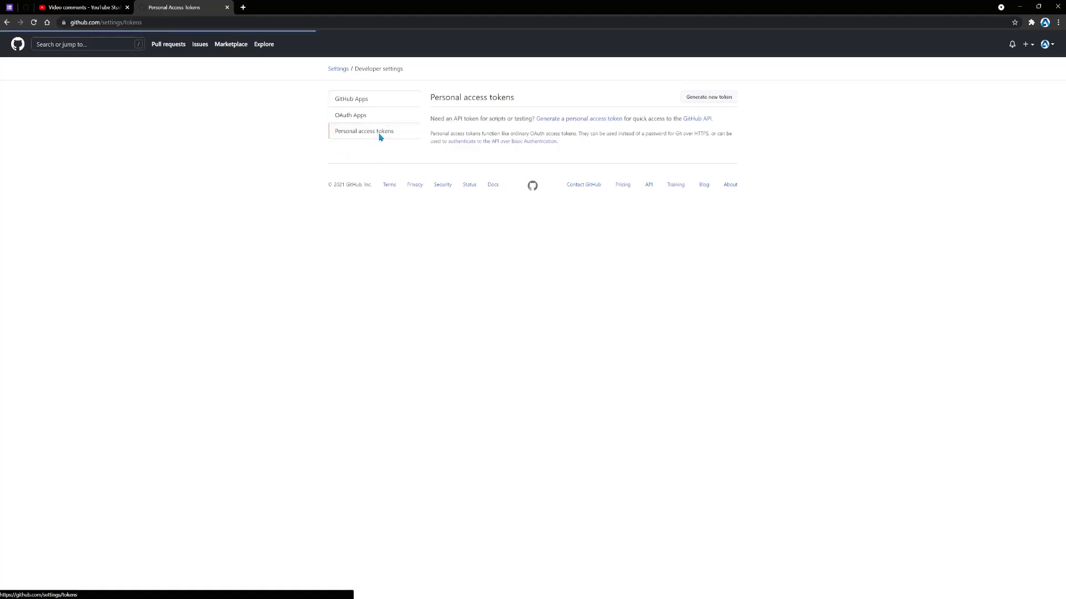
left_click(707, 96)
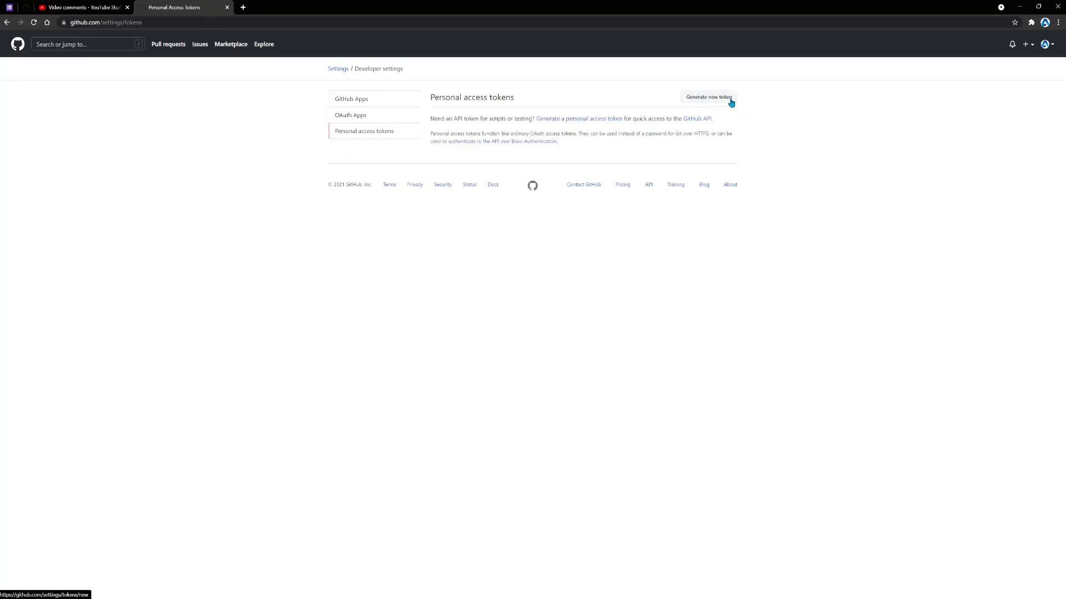
- Start a new token with the note 'automation token' and a 60-day expiration
left_click(707, 98)
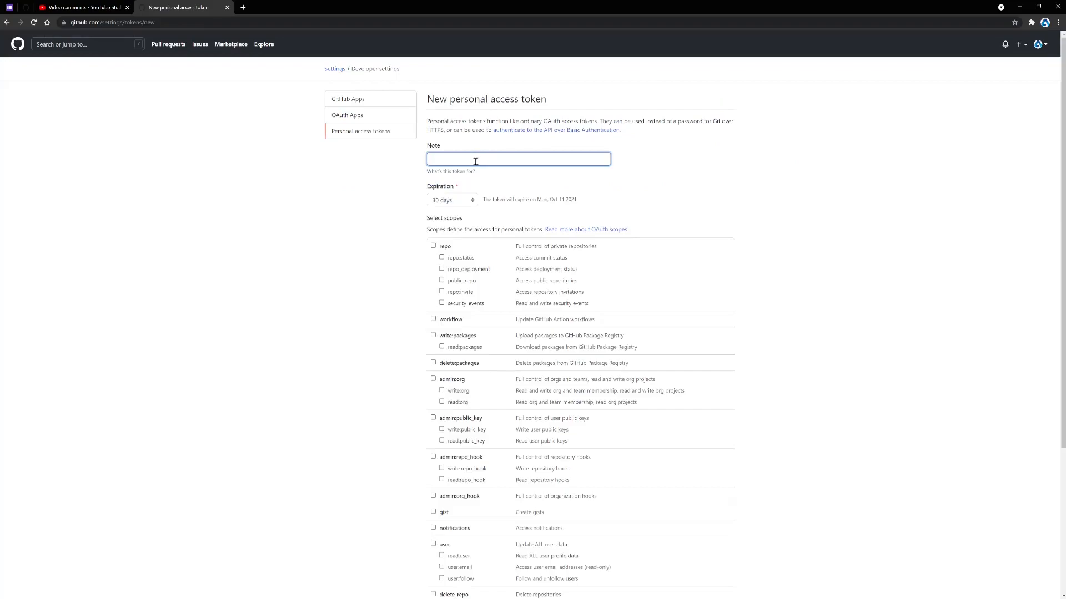
mouse_move(578, 163)
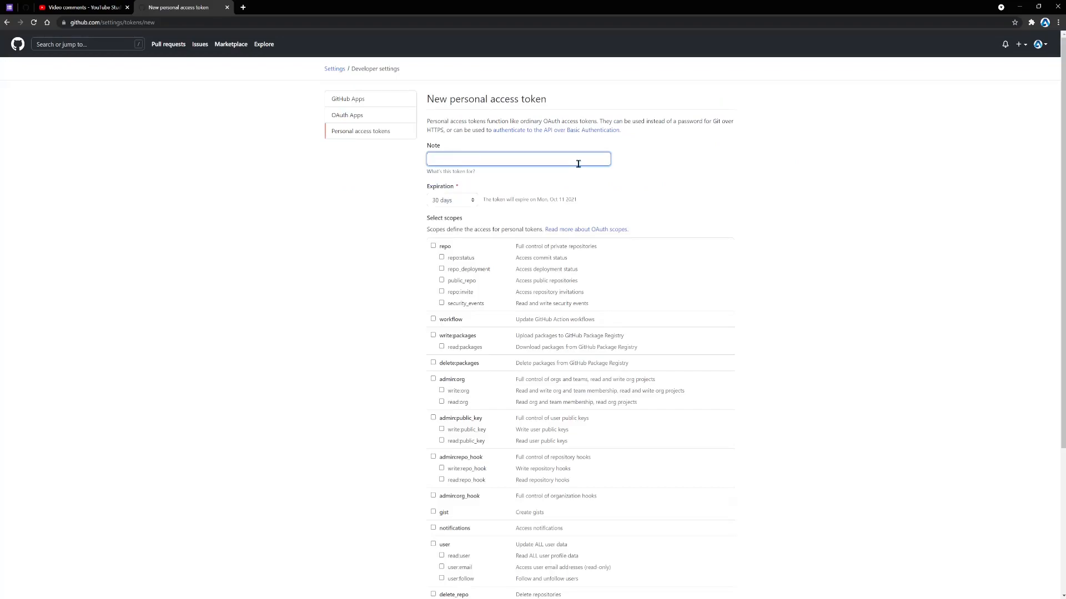
type("automation token")
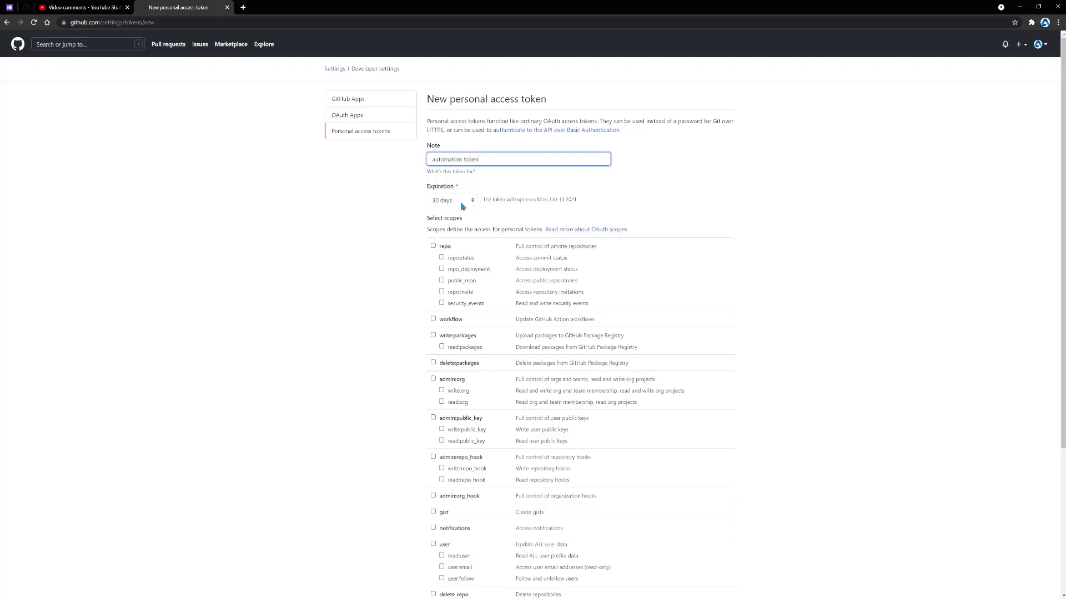
mouse_move(471, 202)
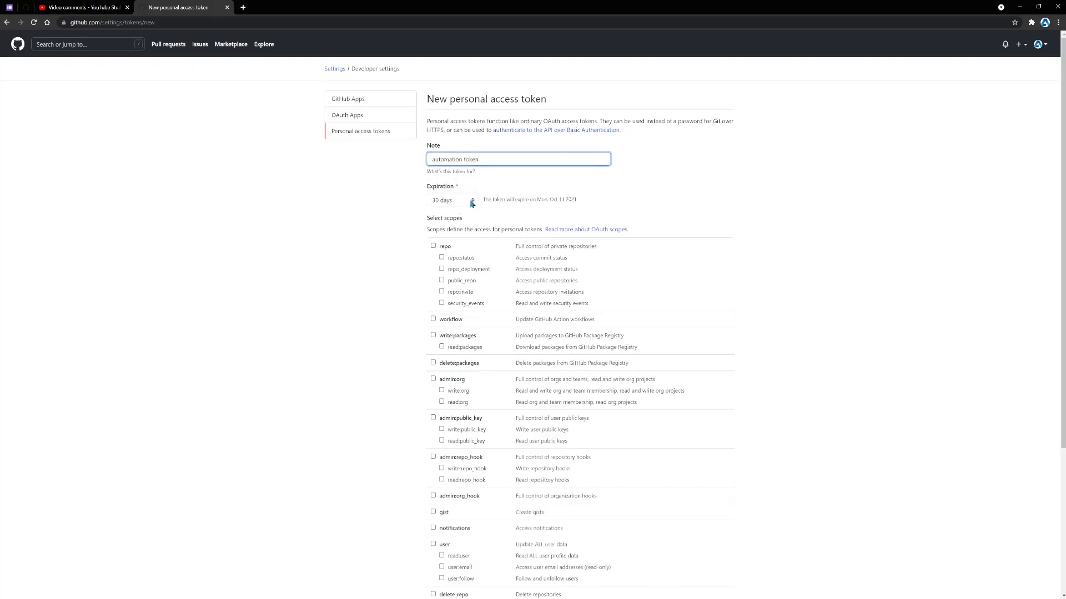
left_click(452, 200)
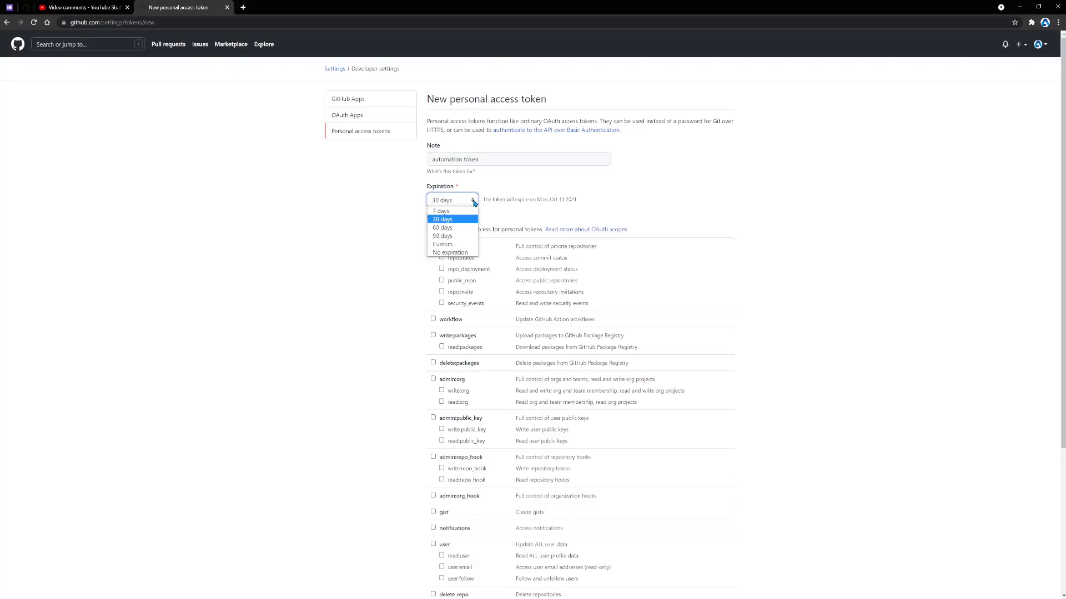
mouse_move(452, 236)
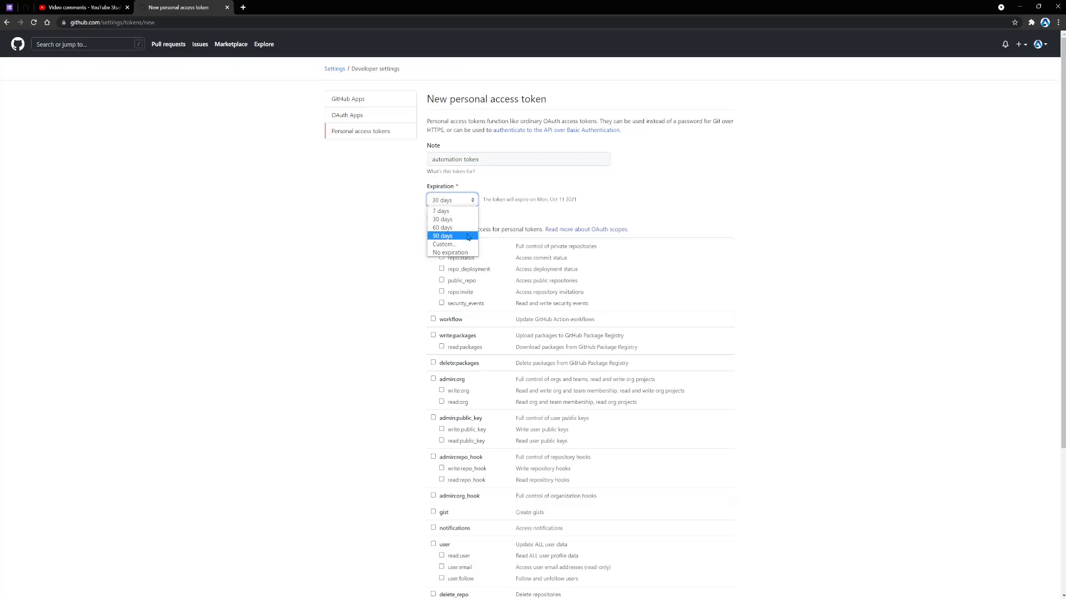
mouse_move(440, 211)
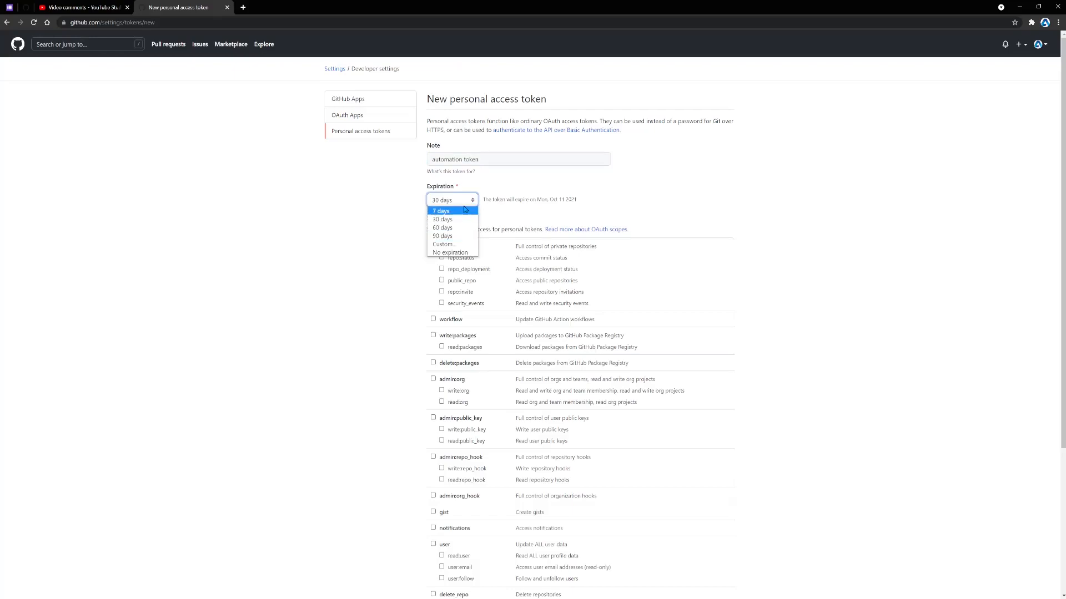
mouse_move(441, 226)
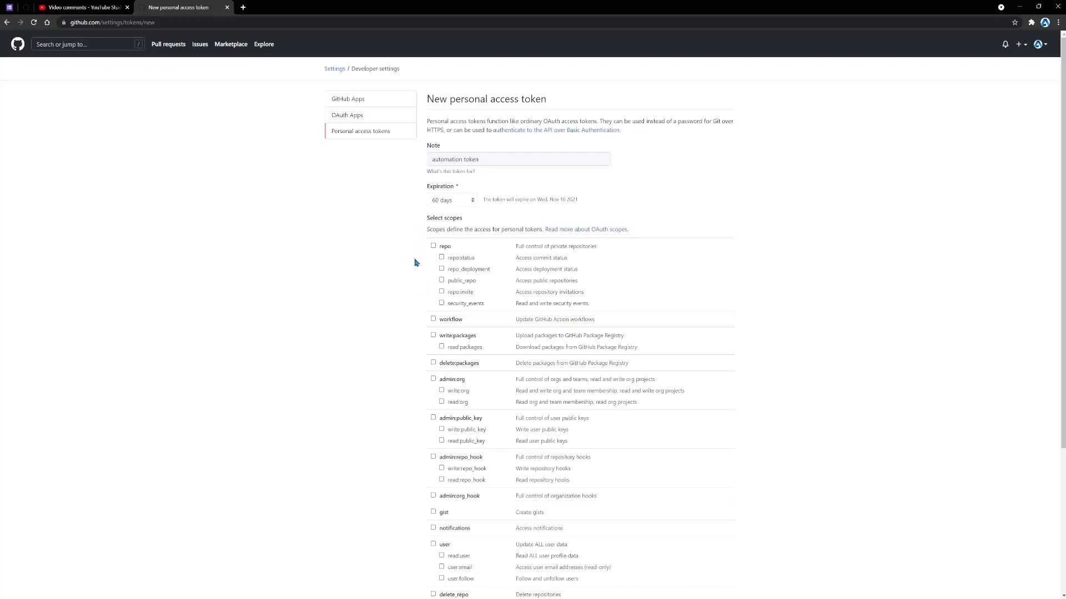
mouse_move(420, 283)
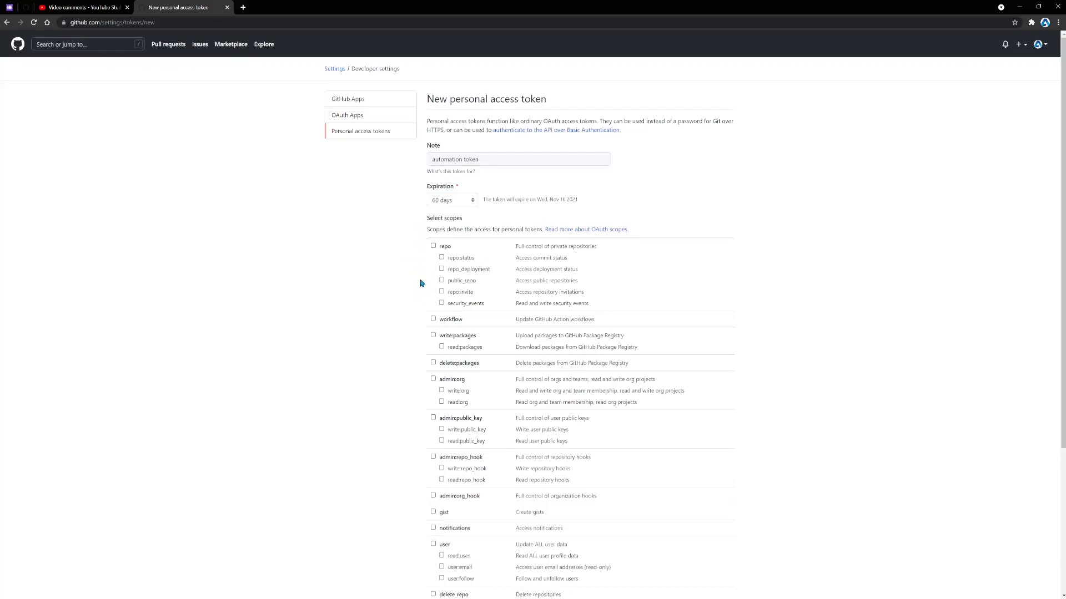
mouse_move(411, 318)
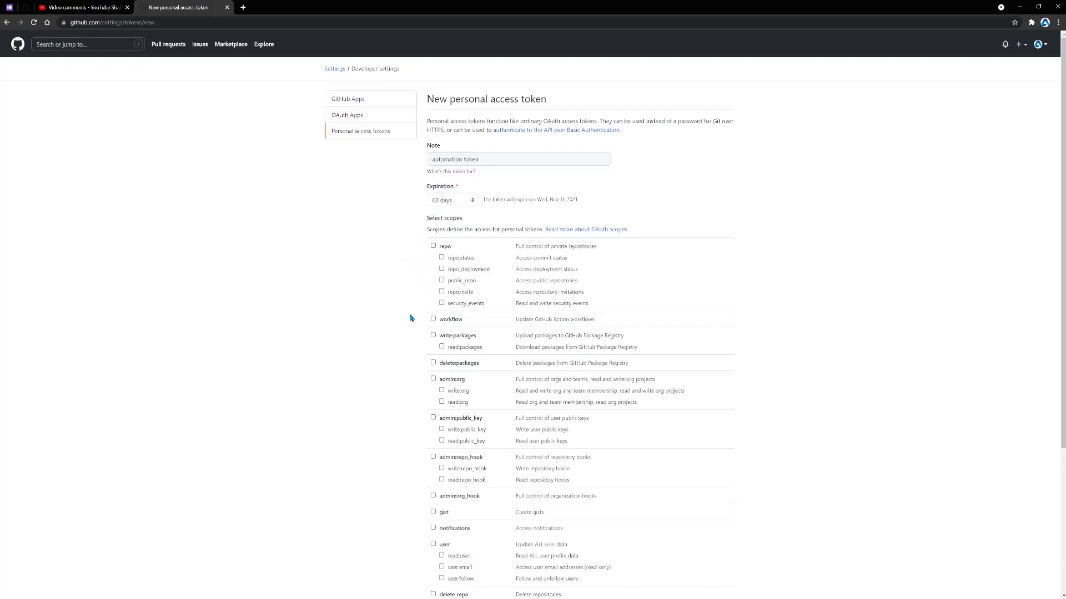
mouse_move(491, 348)
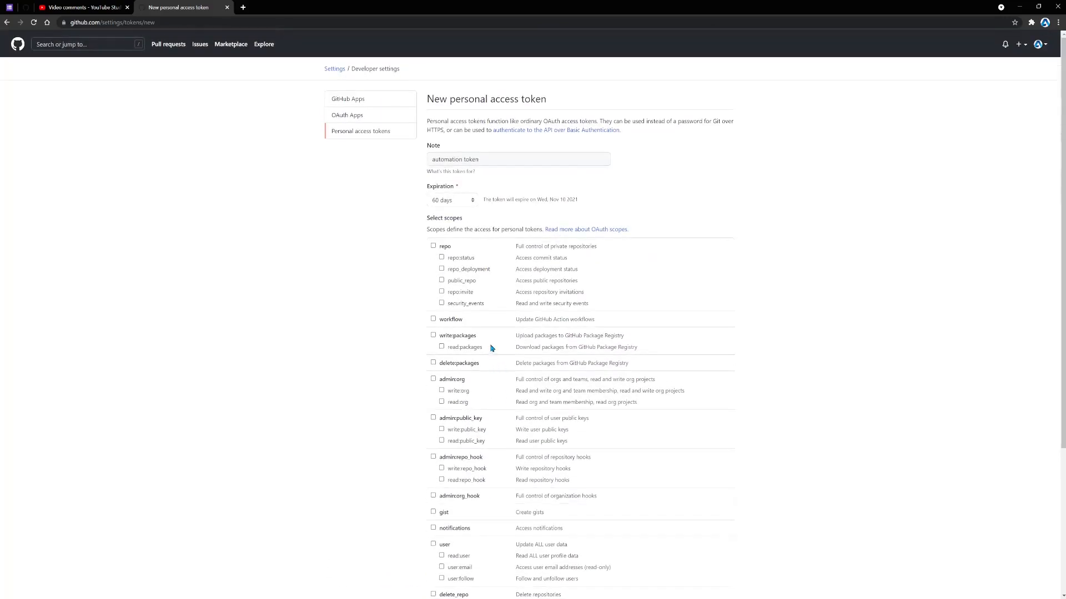
mouse_move(585, 230)
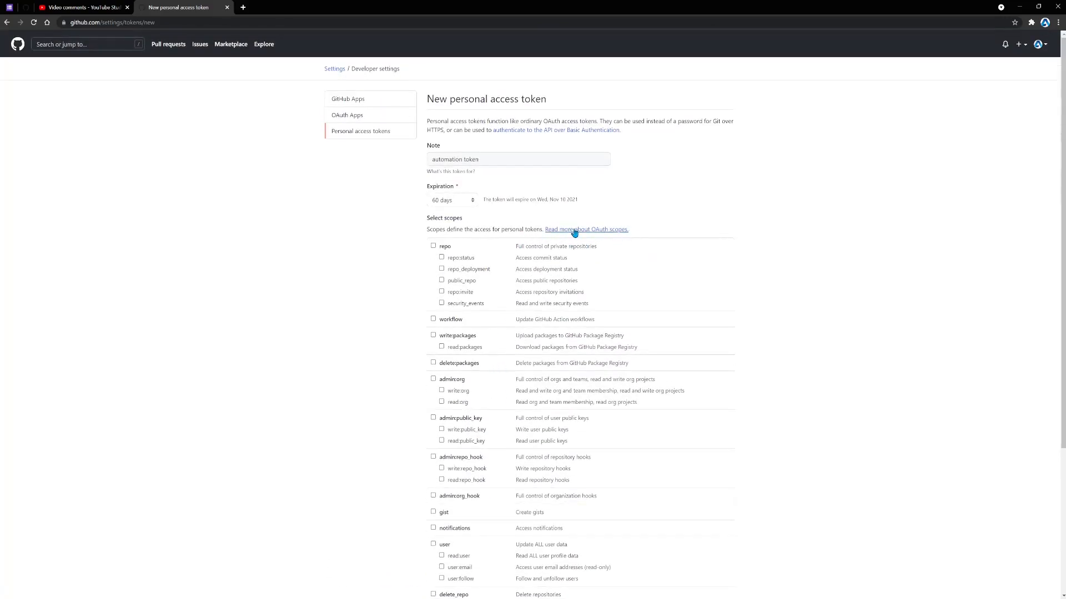
mouse_move(413, 256)
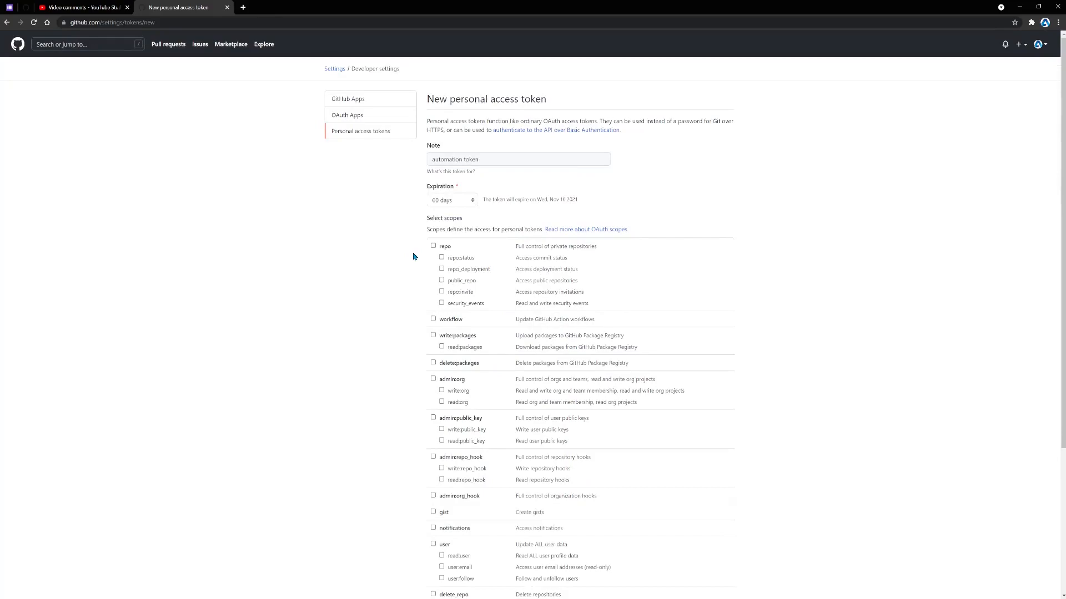
- Grant the repo scope and generate the new personal access token
left_click(433, 246)
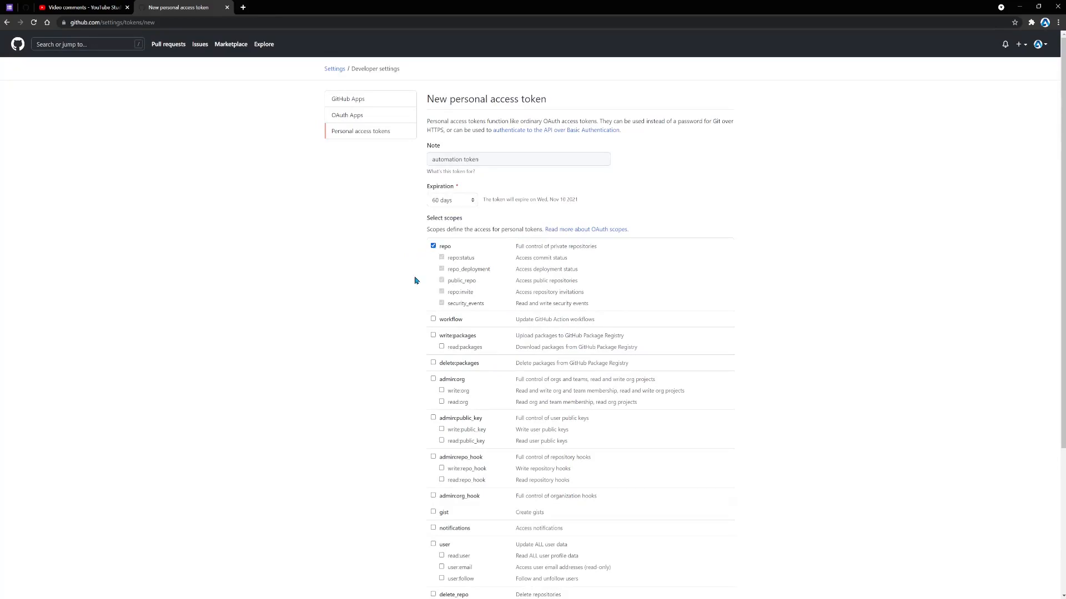
mouse_move(538, 252)
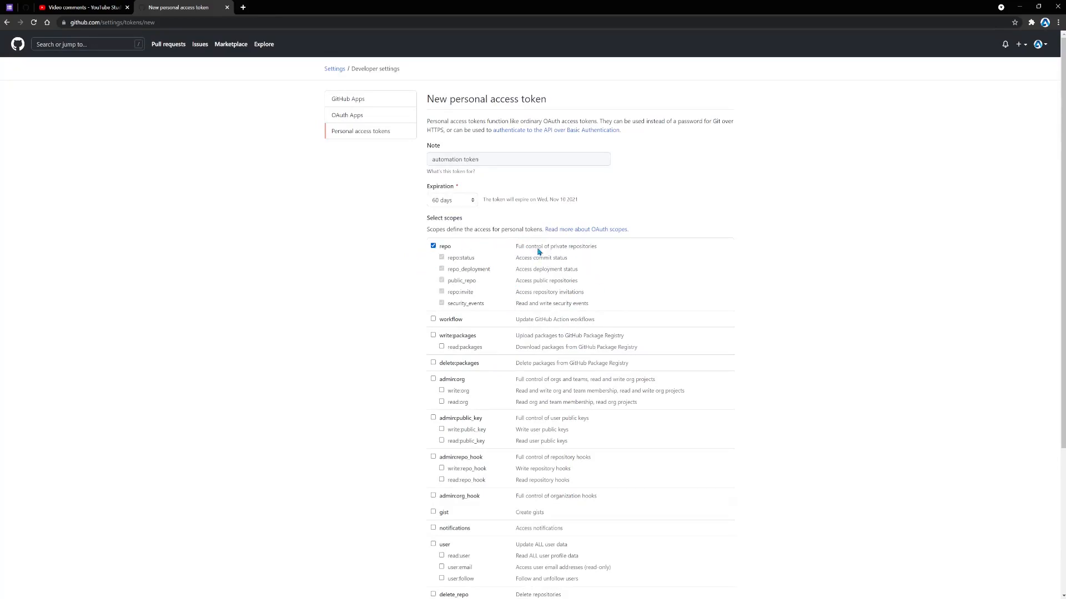
scroll("down", 3)
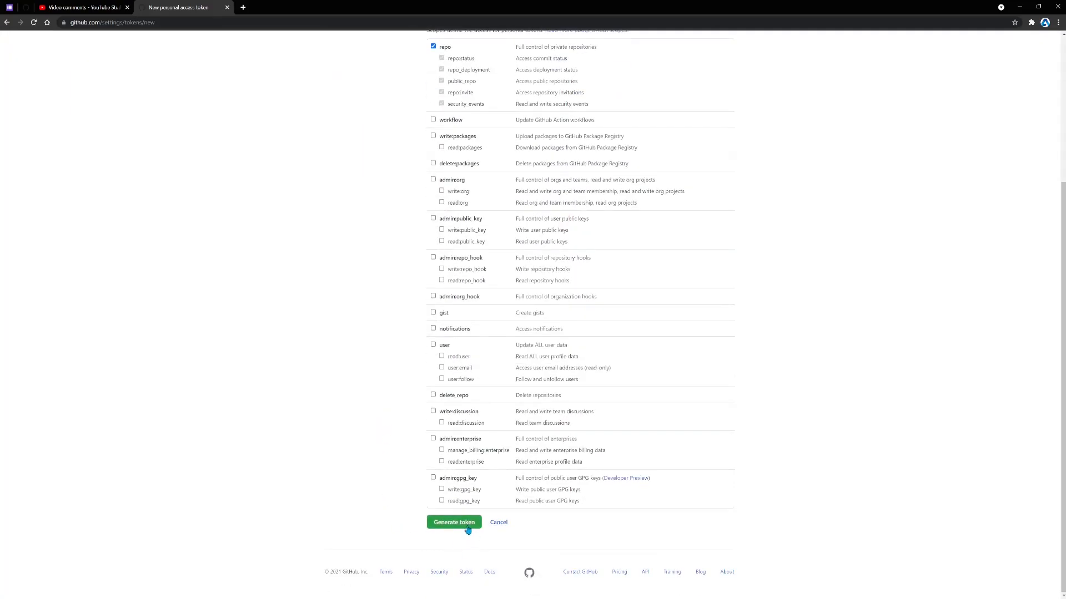
left_click(453, 522)
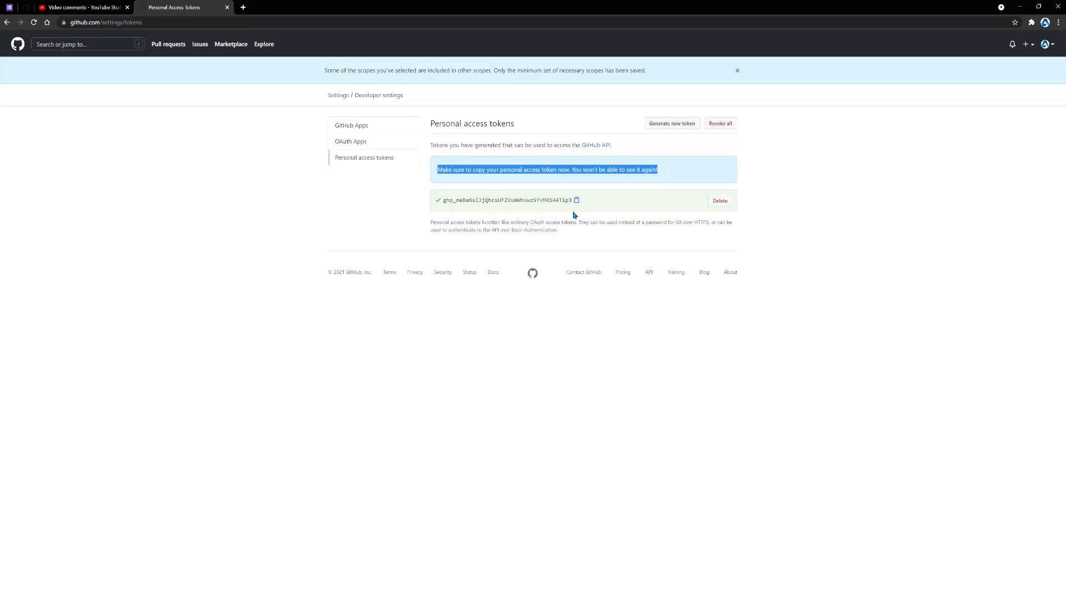
mouse_move(604, 220)
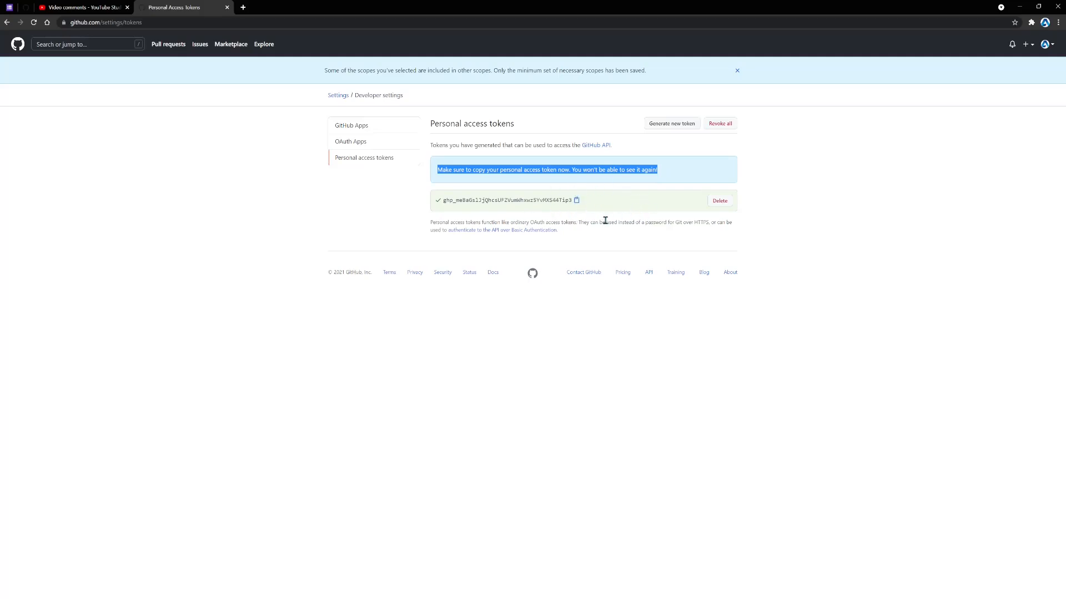